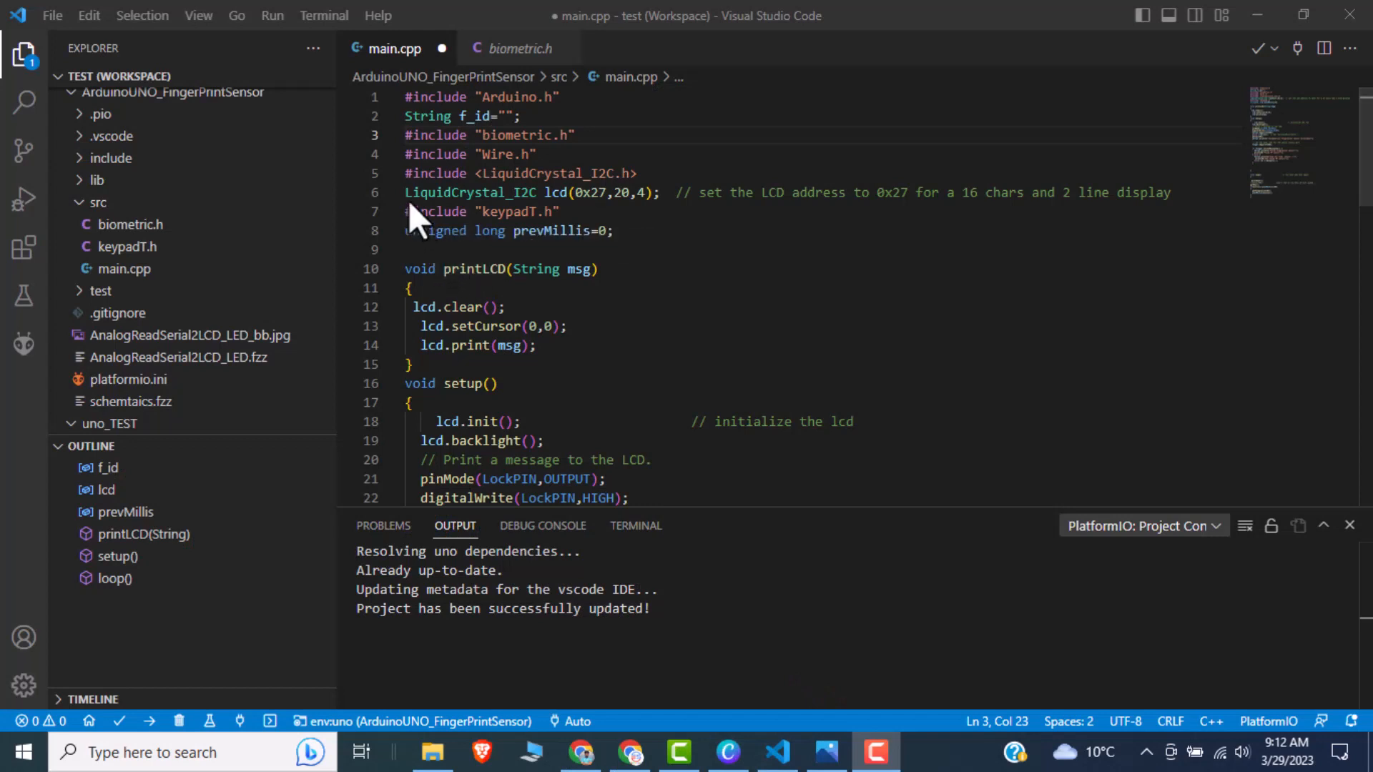
pyautogui.moveTo(412, 216)
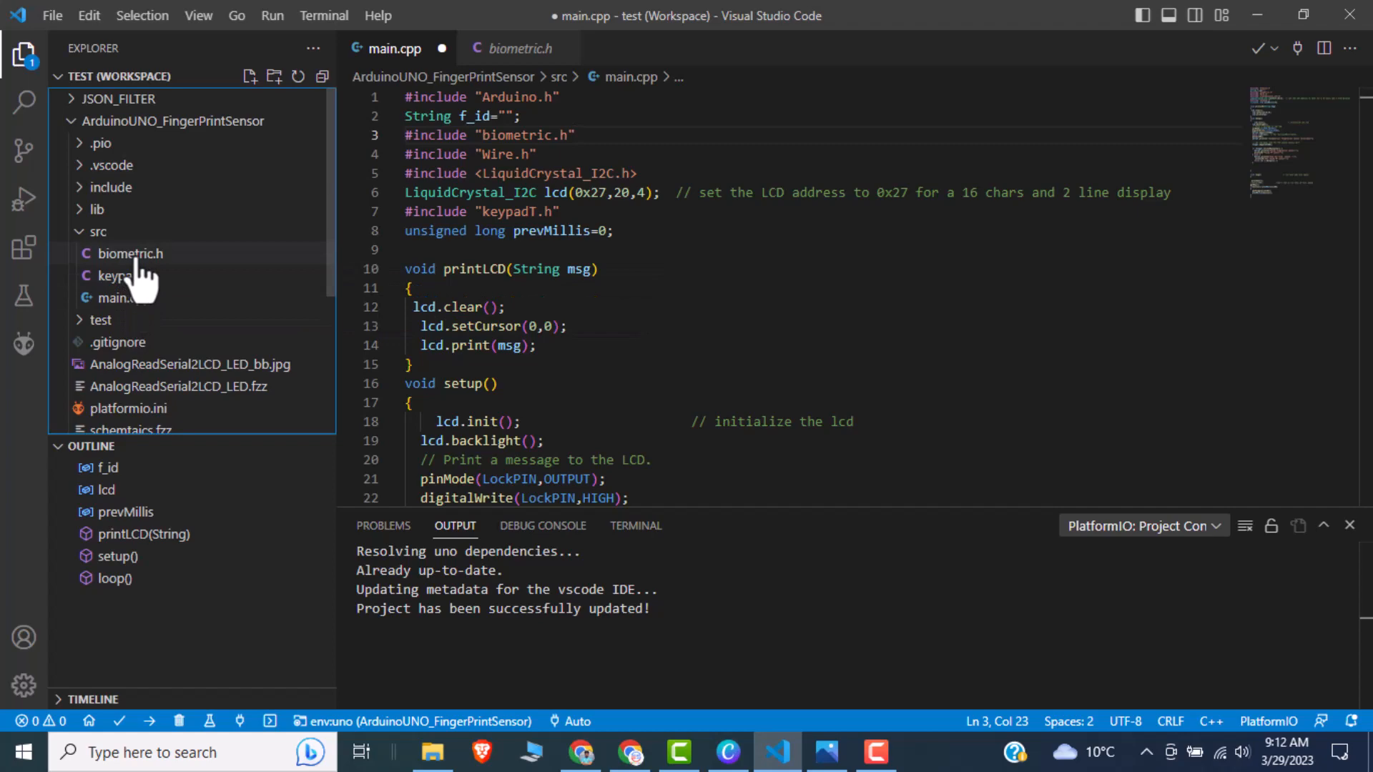
# Review biometric.h, then keypadT.h selecting the four hexaKeys keymap rows, and return to main.cpp
pyautogui.click(131, 253)
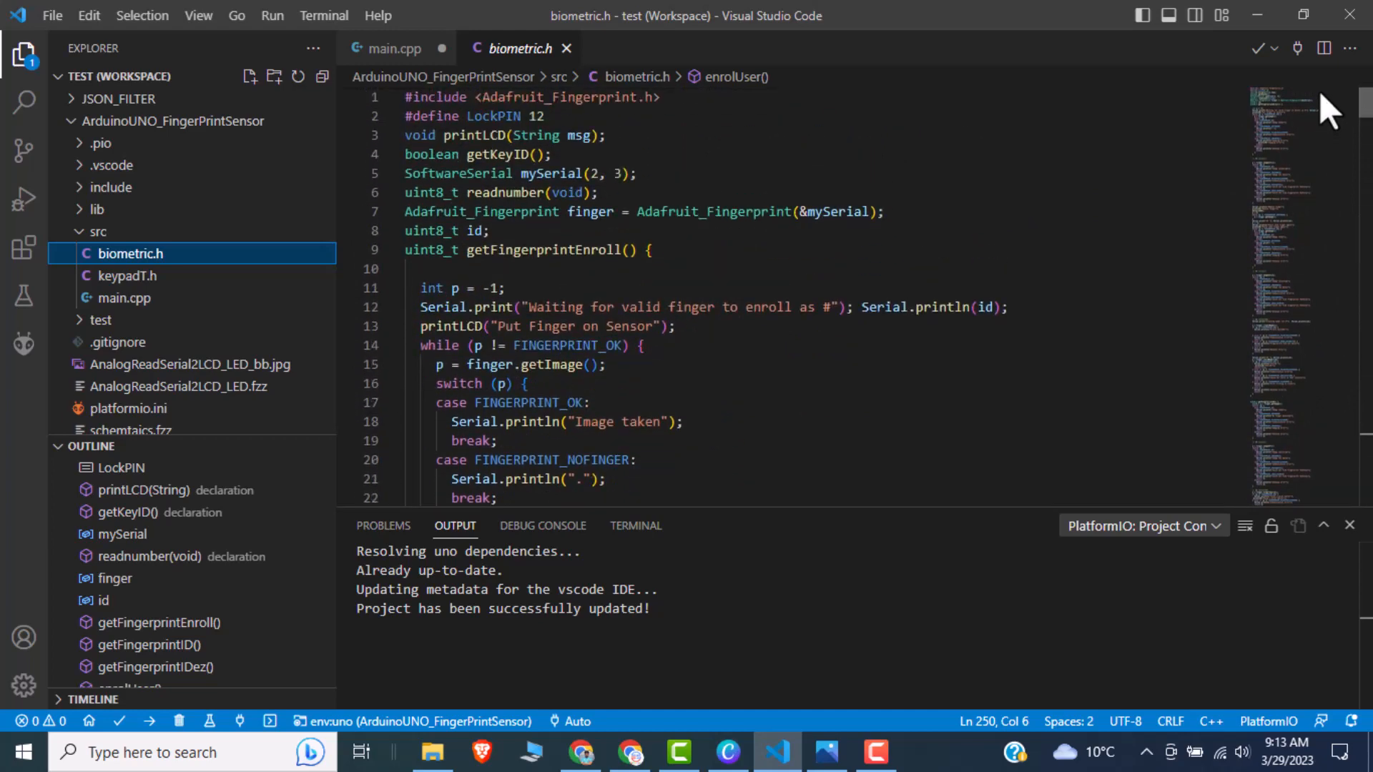
pyautogui.scroll(-3)
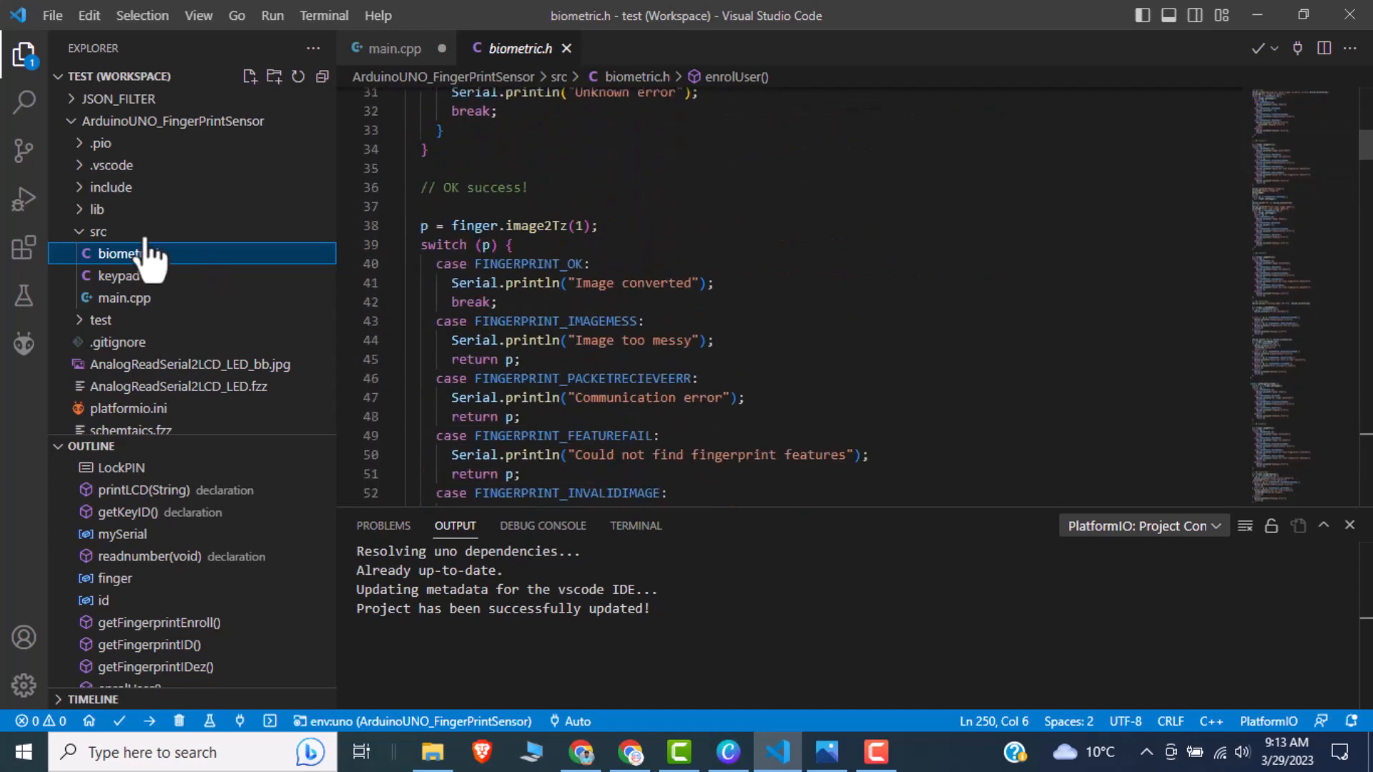
pyautogui.click(128, 275)
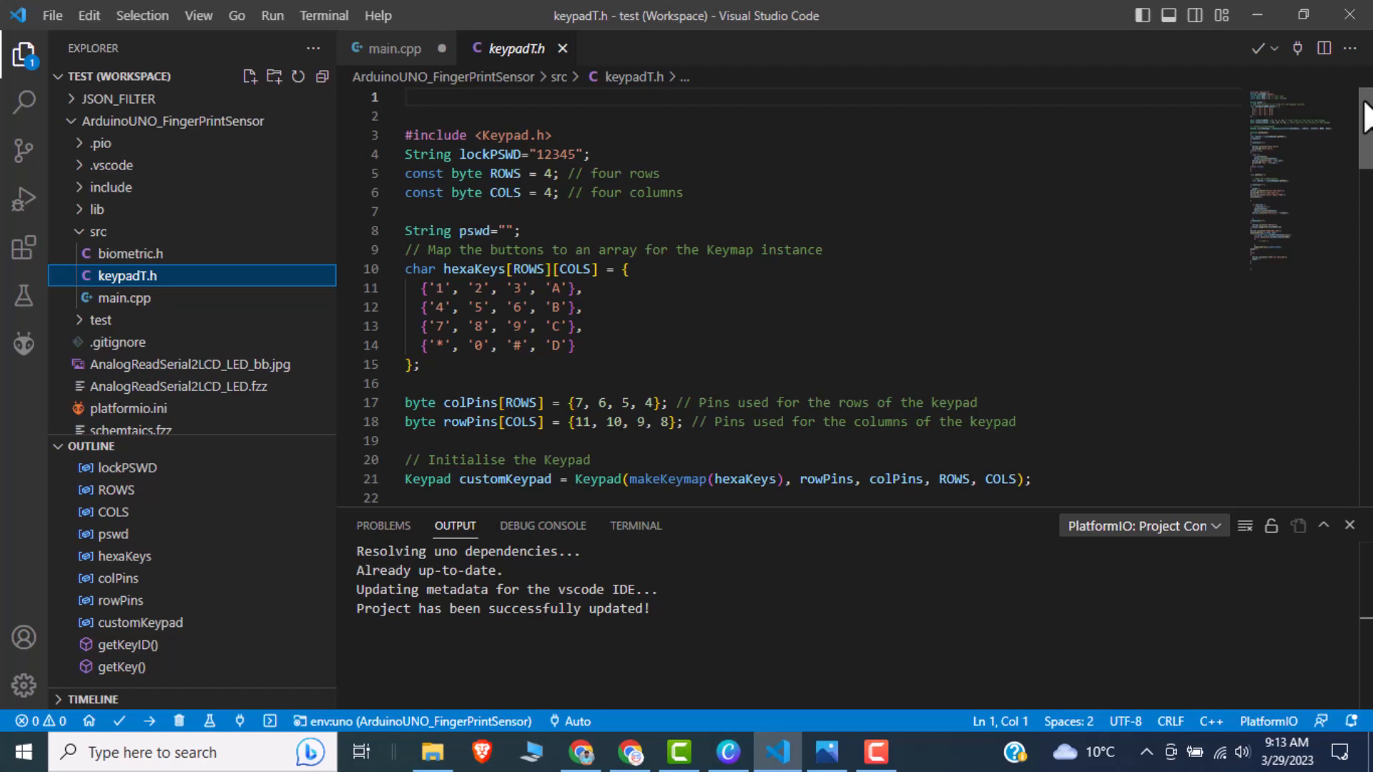
pyautogui.moveTo(1110, 166)
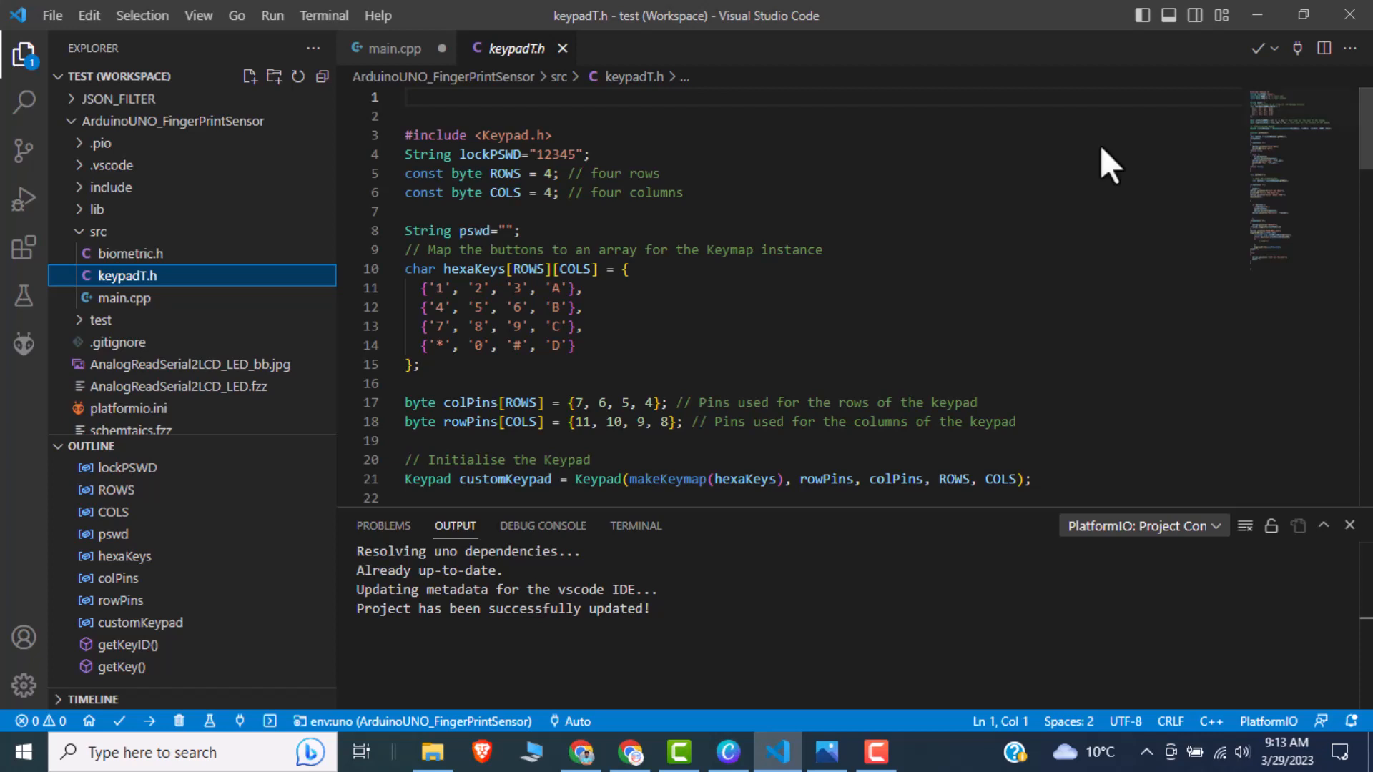
pyautogui.moveTo(579, 346)
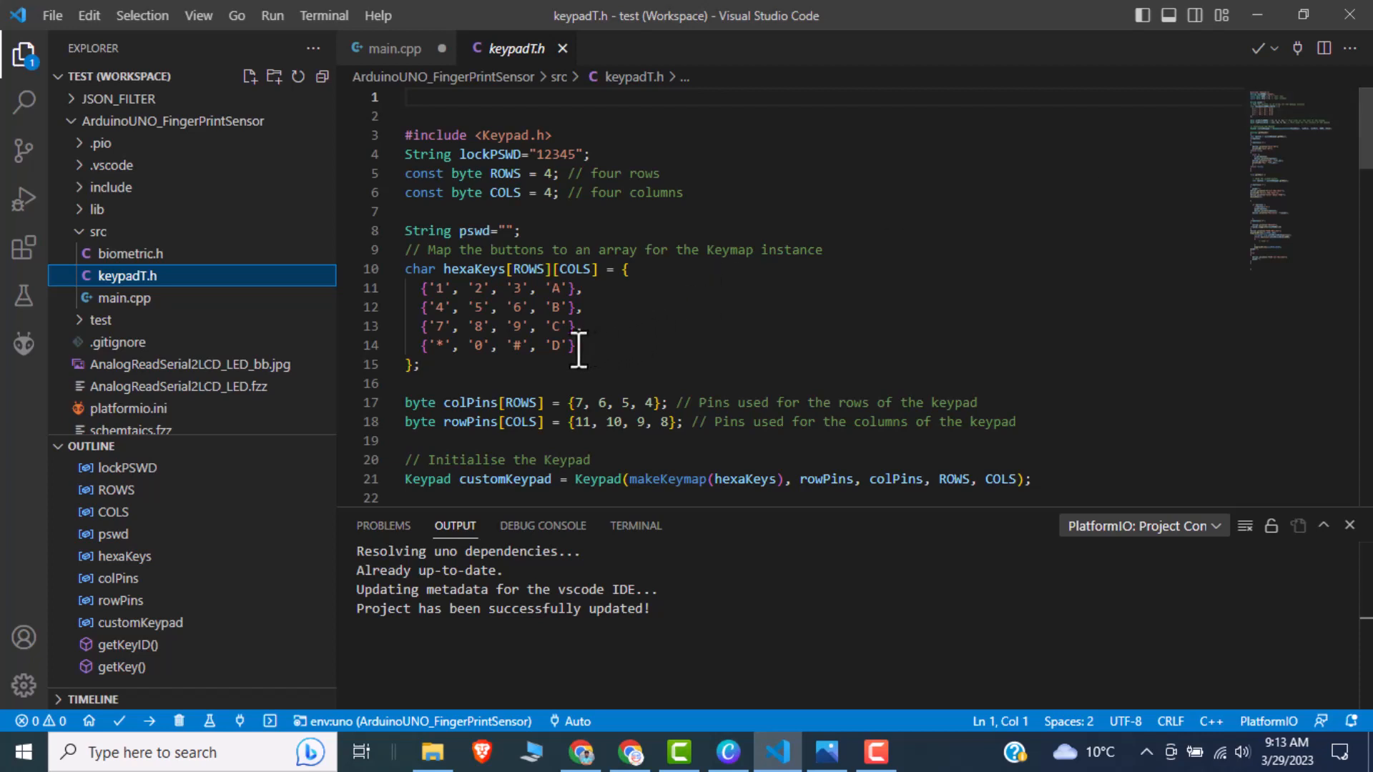
pyautogui.moveTo(408, 287); pyautogui.dragTo(573, 345)
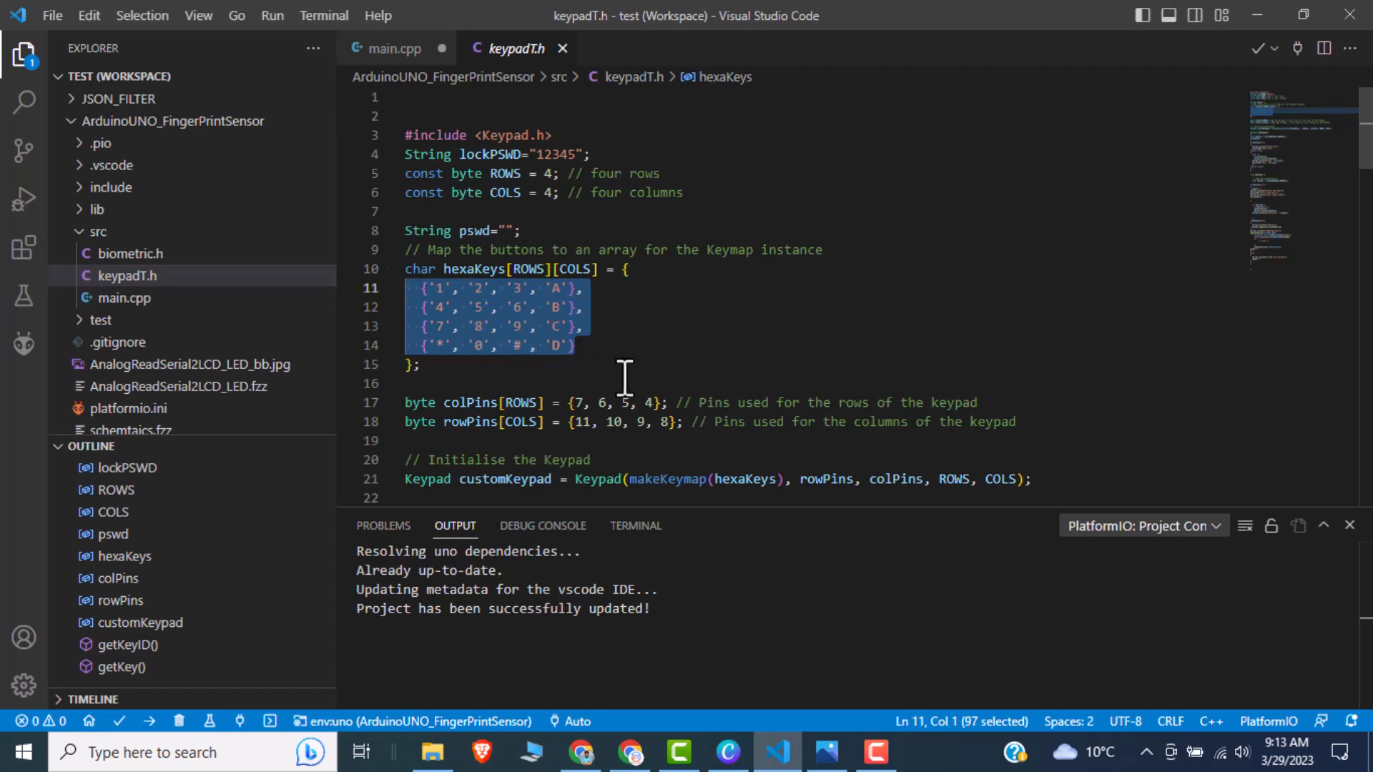
pyautogui.moveTo(123, 298)
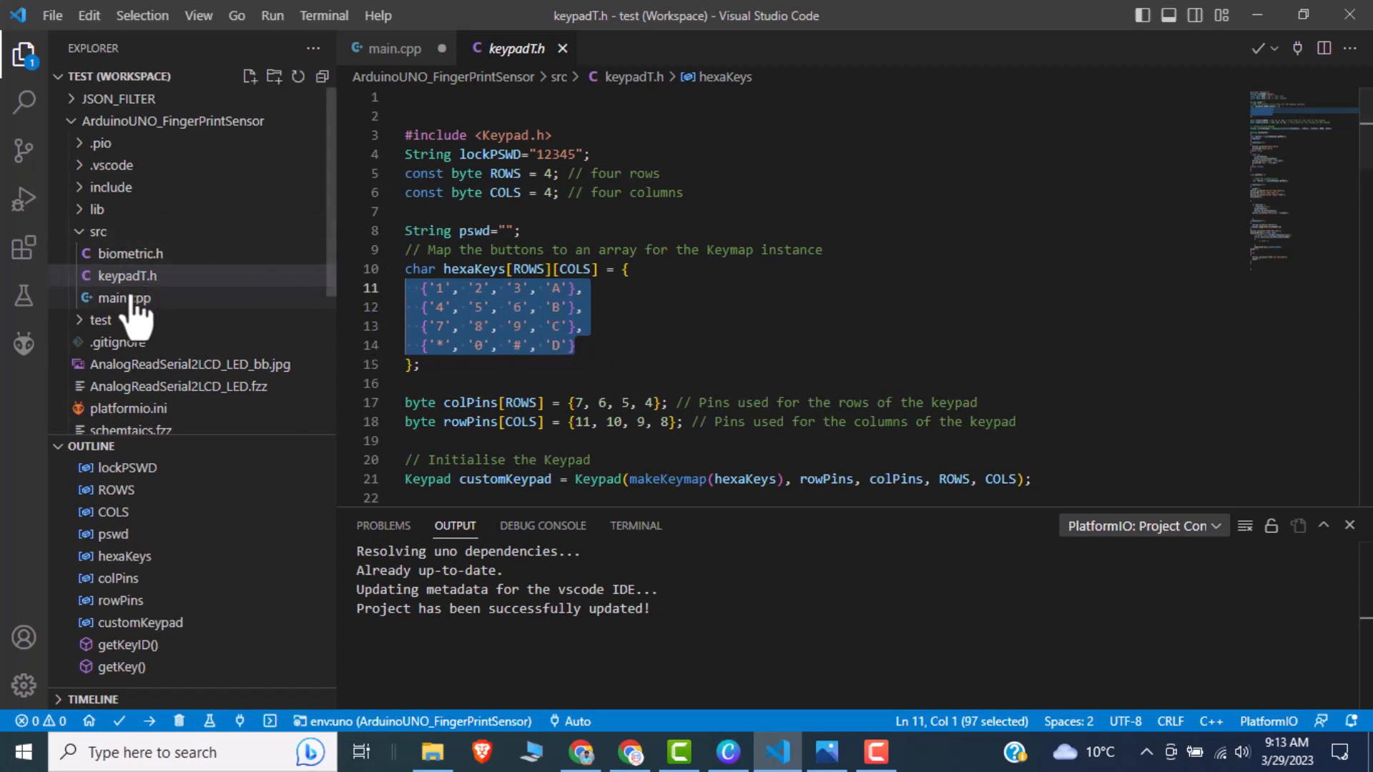
pyautogui.click(123, 297)
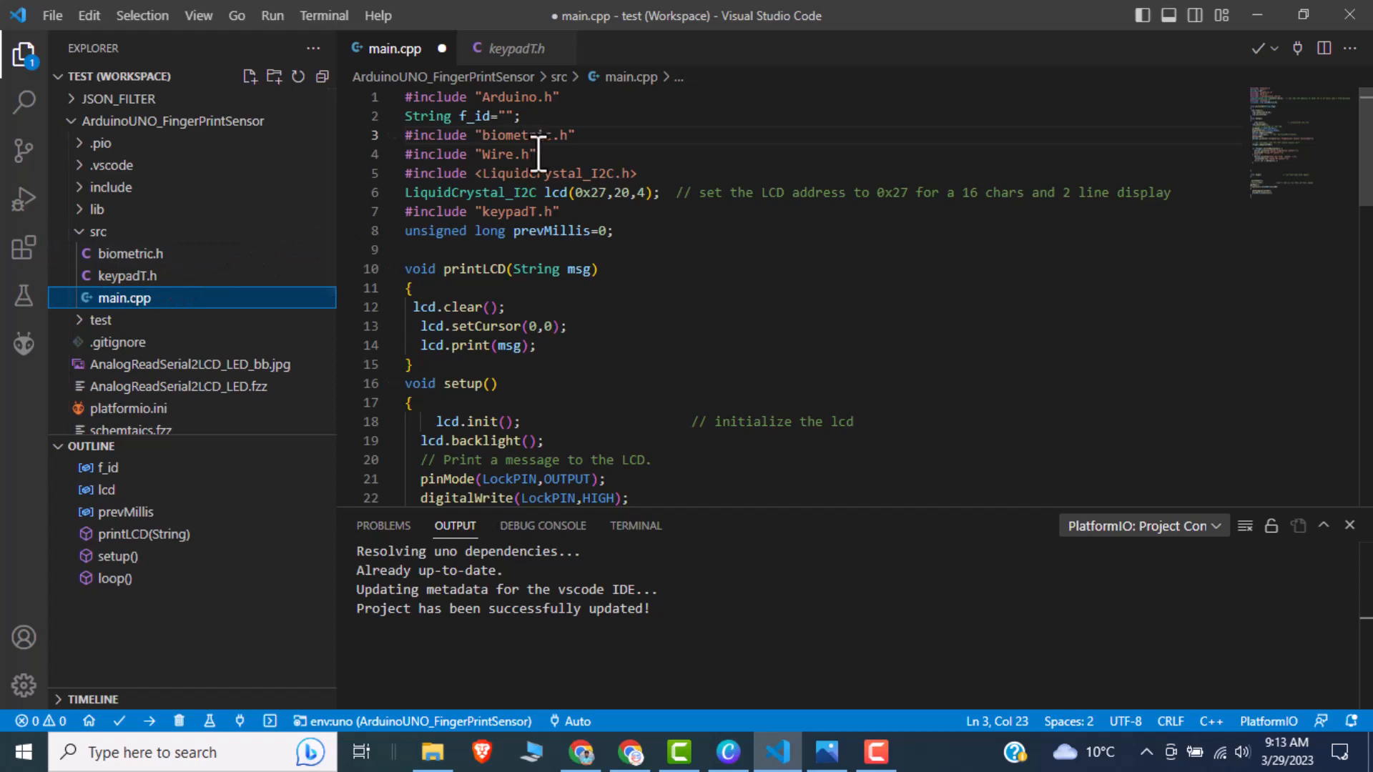
pyautogui.moveTo(640, 192)
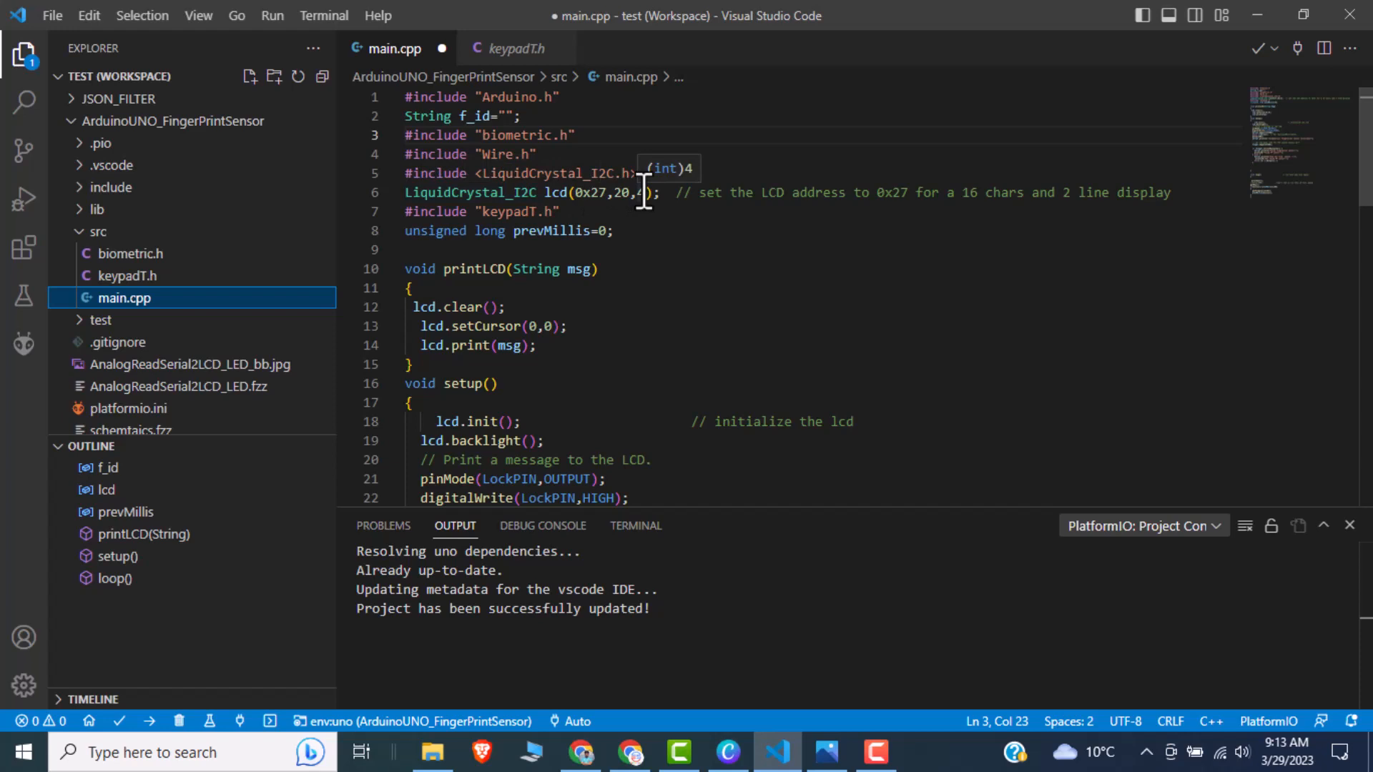
pyautogui.moveTo(632, 173)
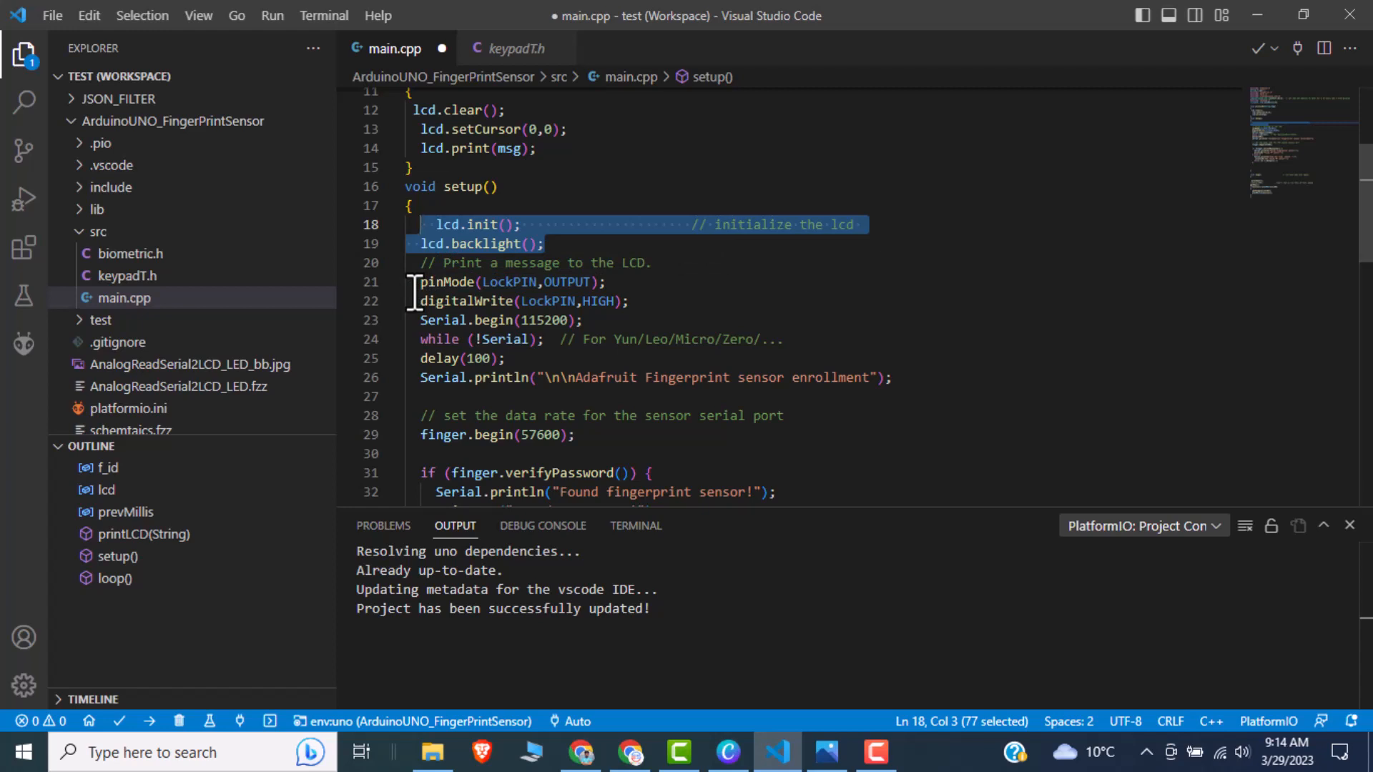
pyautogui.moveTo(590, 300)
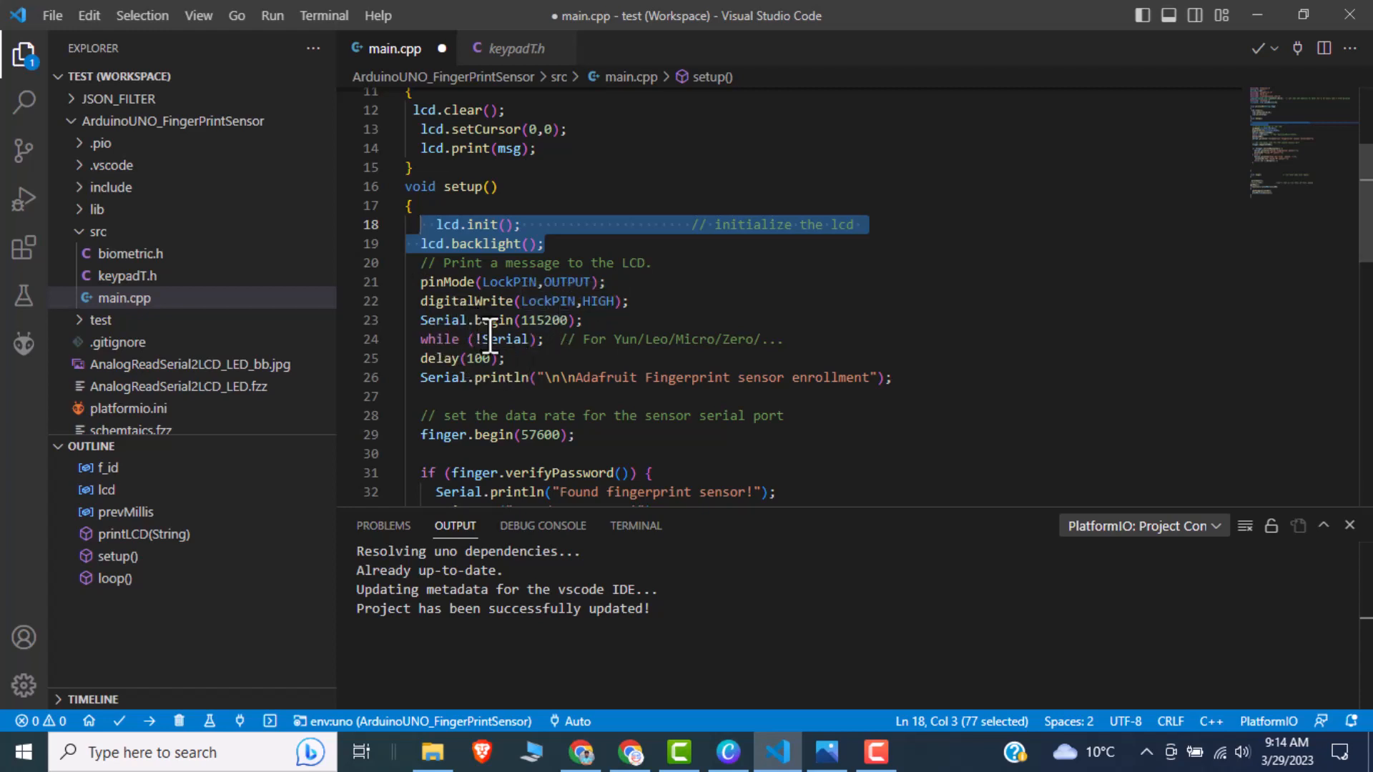
pyautogui.moveTo(611, 301)
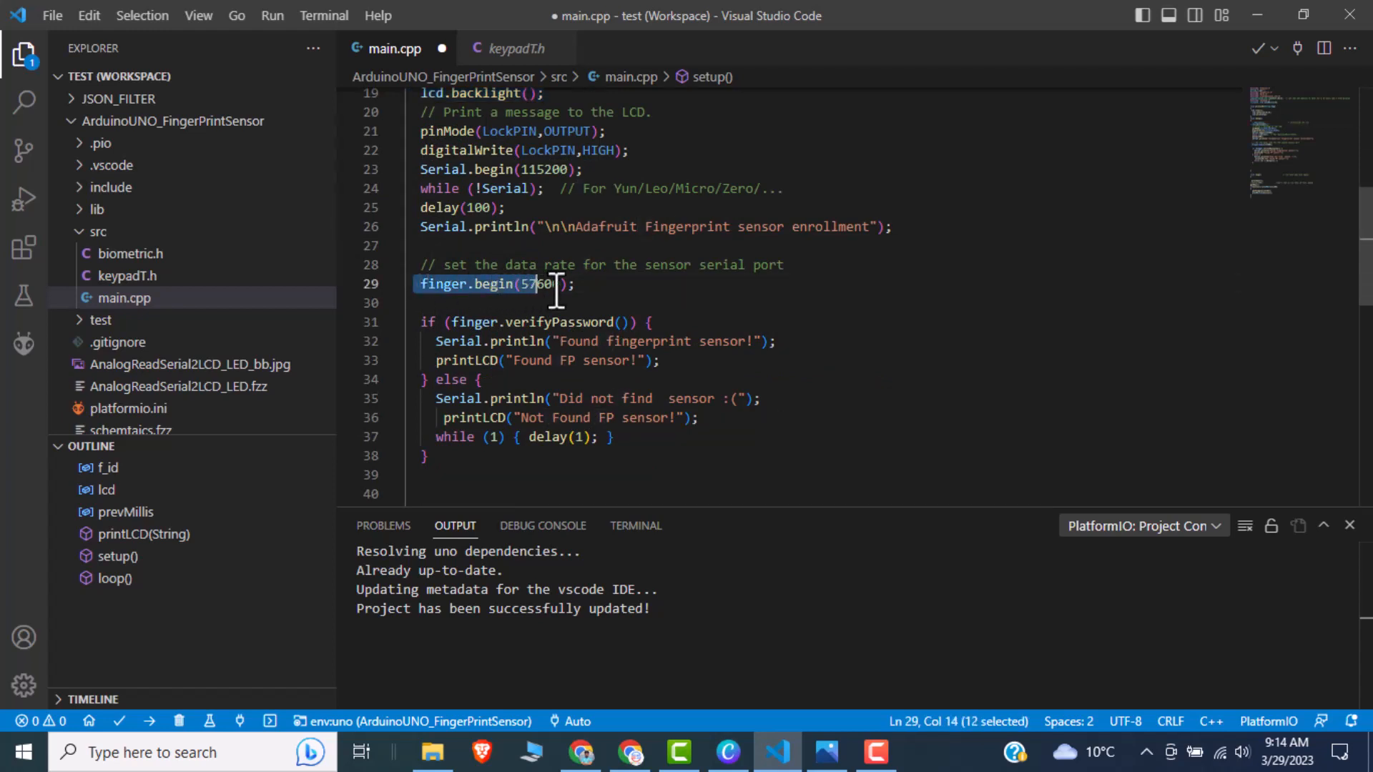
pyautogui.moveTo(533, 283); pyautogui.dragTo(567, 283)
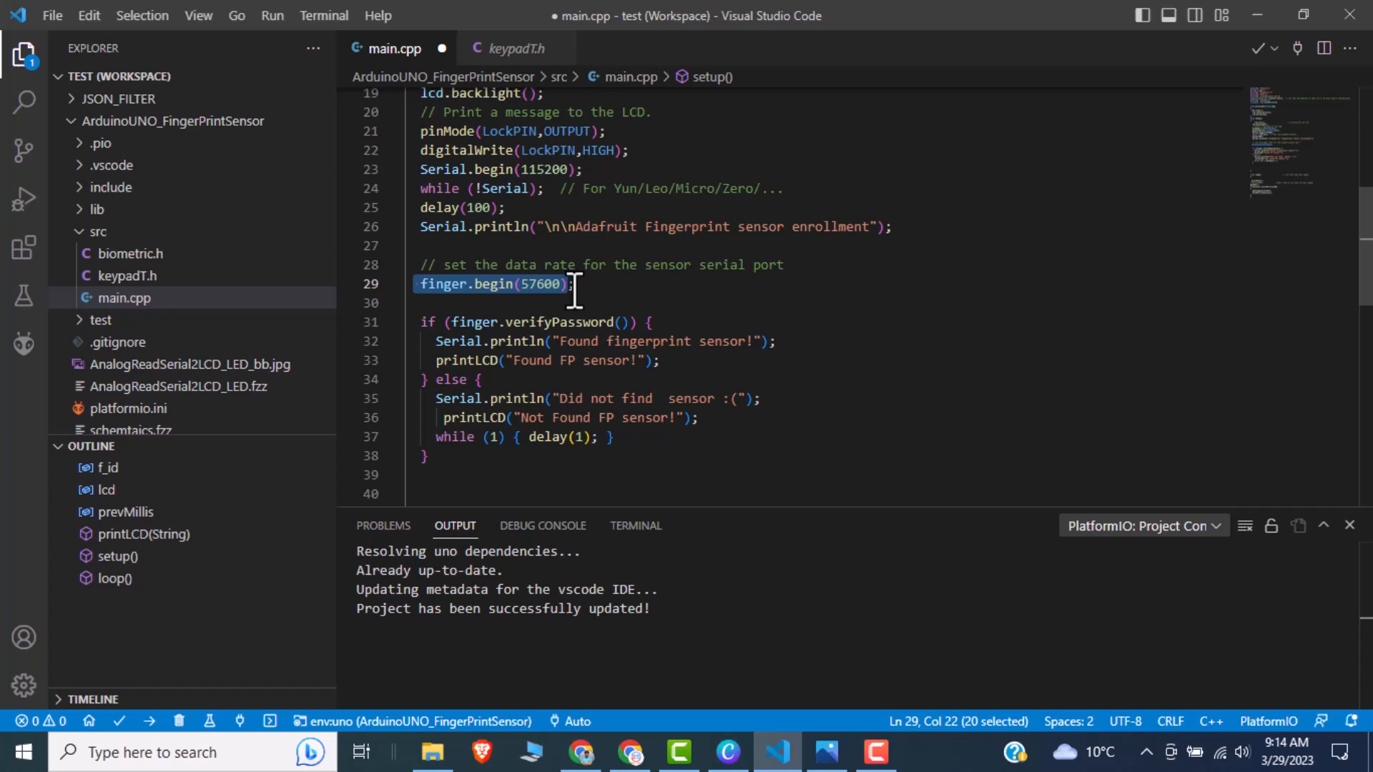
pyautogui.moveTo(515, 313)
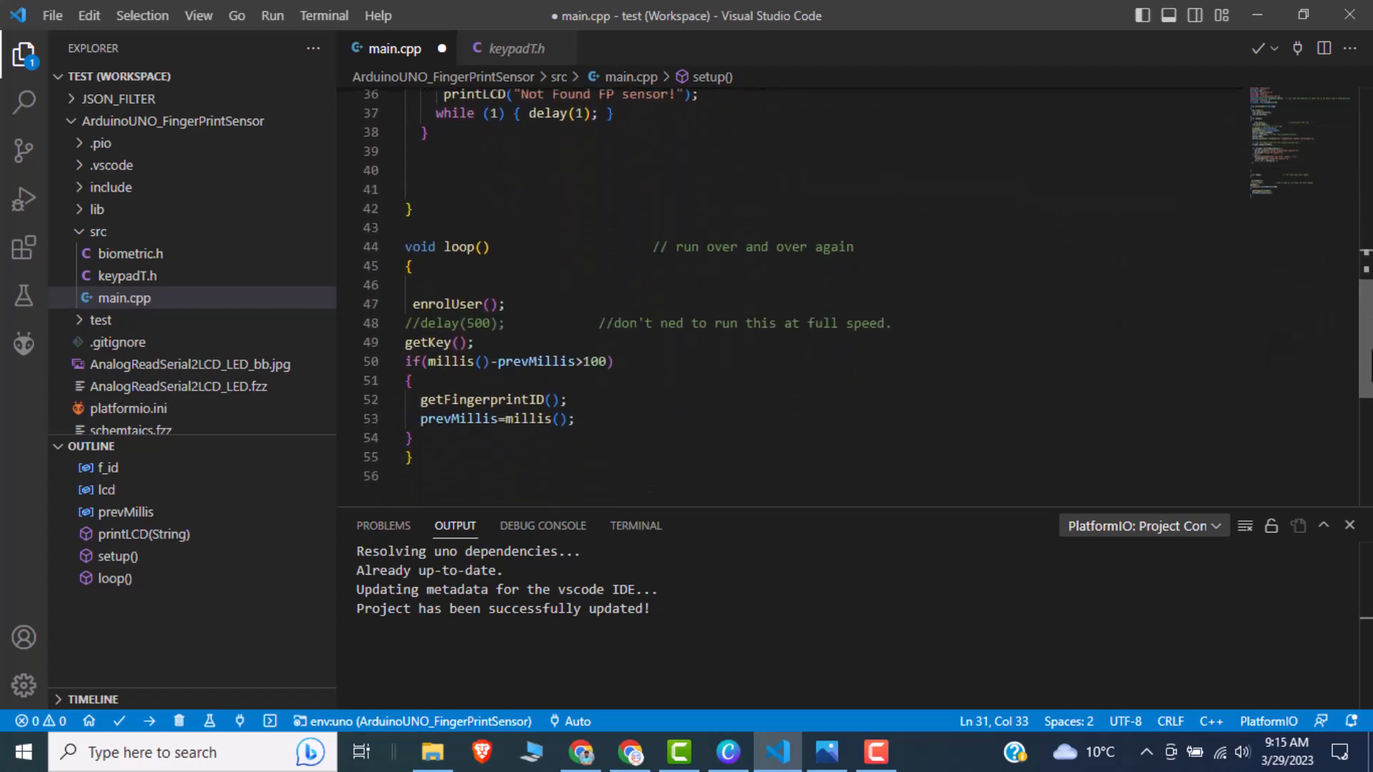
pyautogui.scroll(-3)
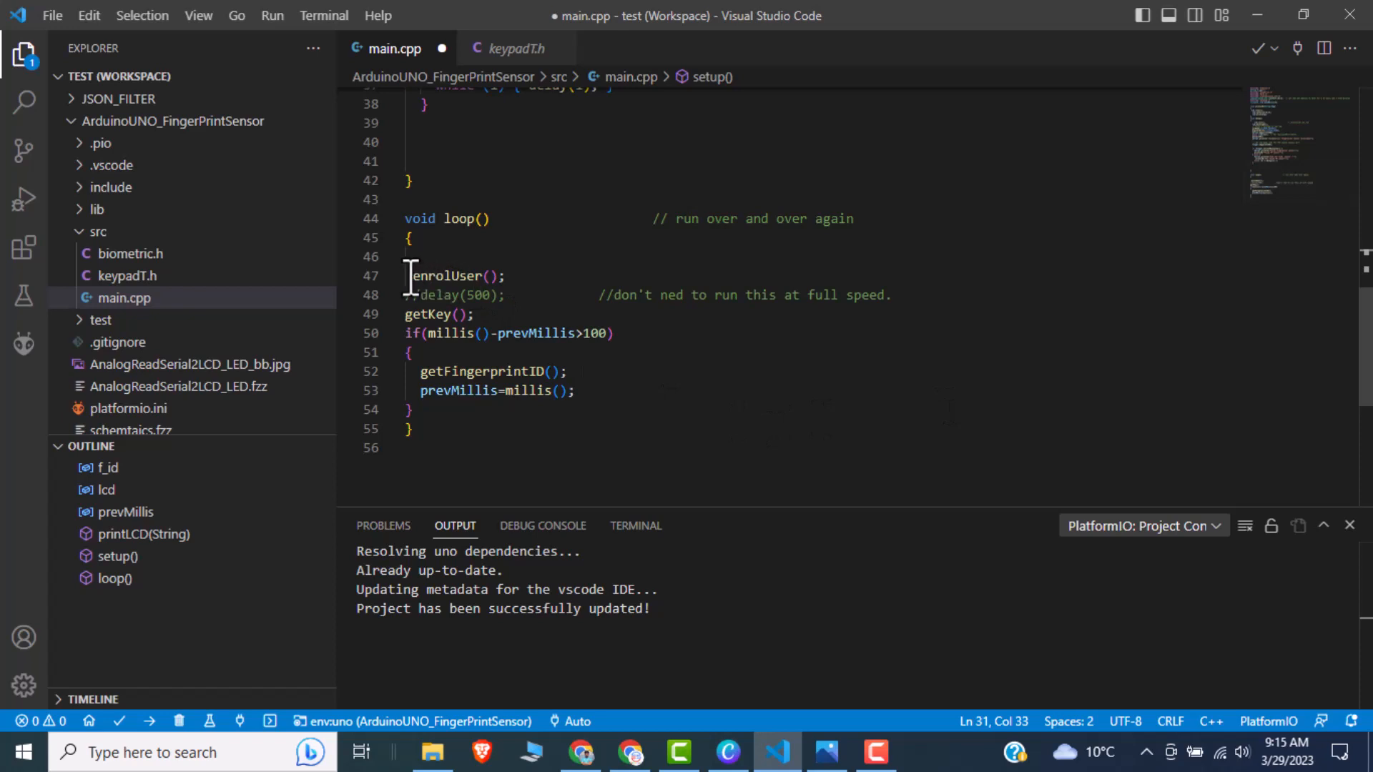
pyautogui.moveTo(454, 276)
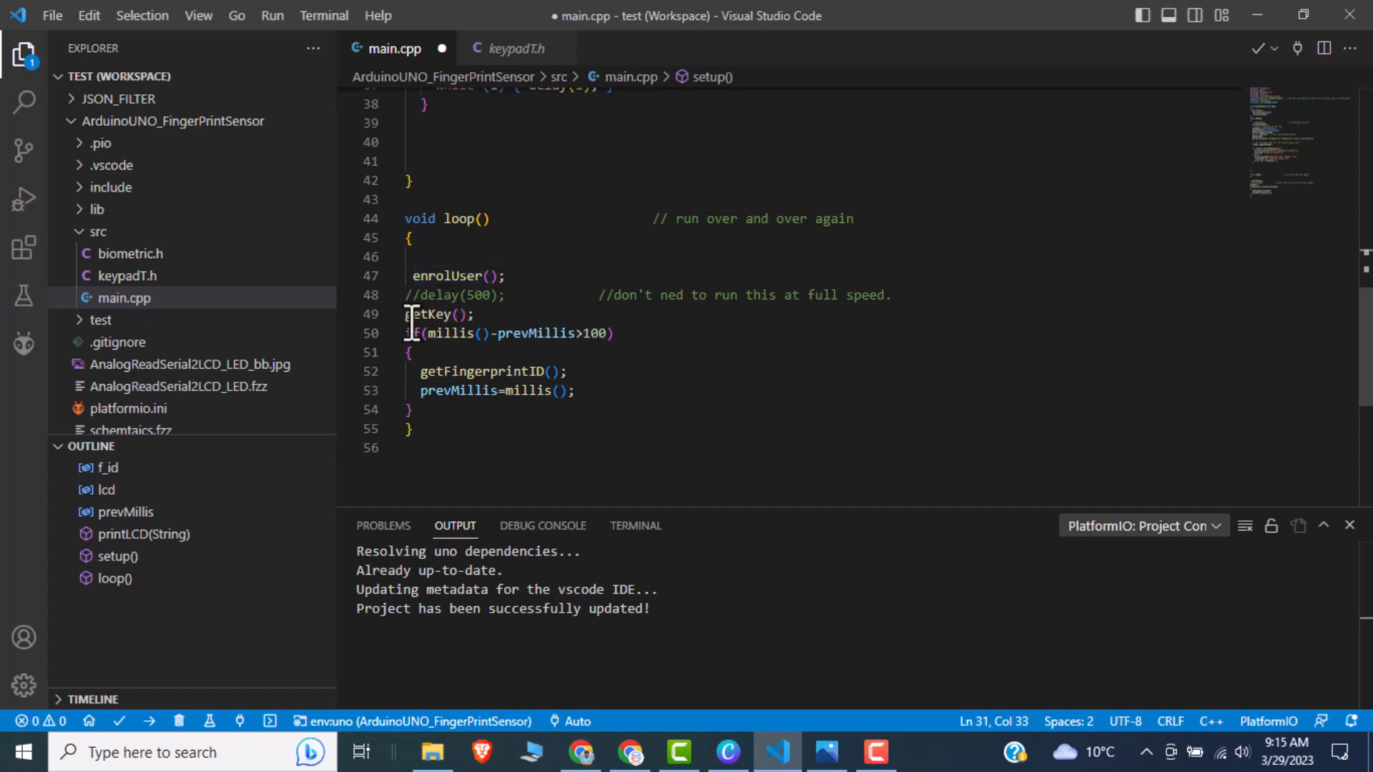
pyautogui.moveTo(433, 313)
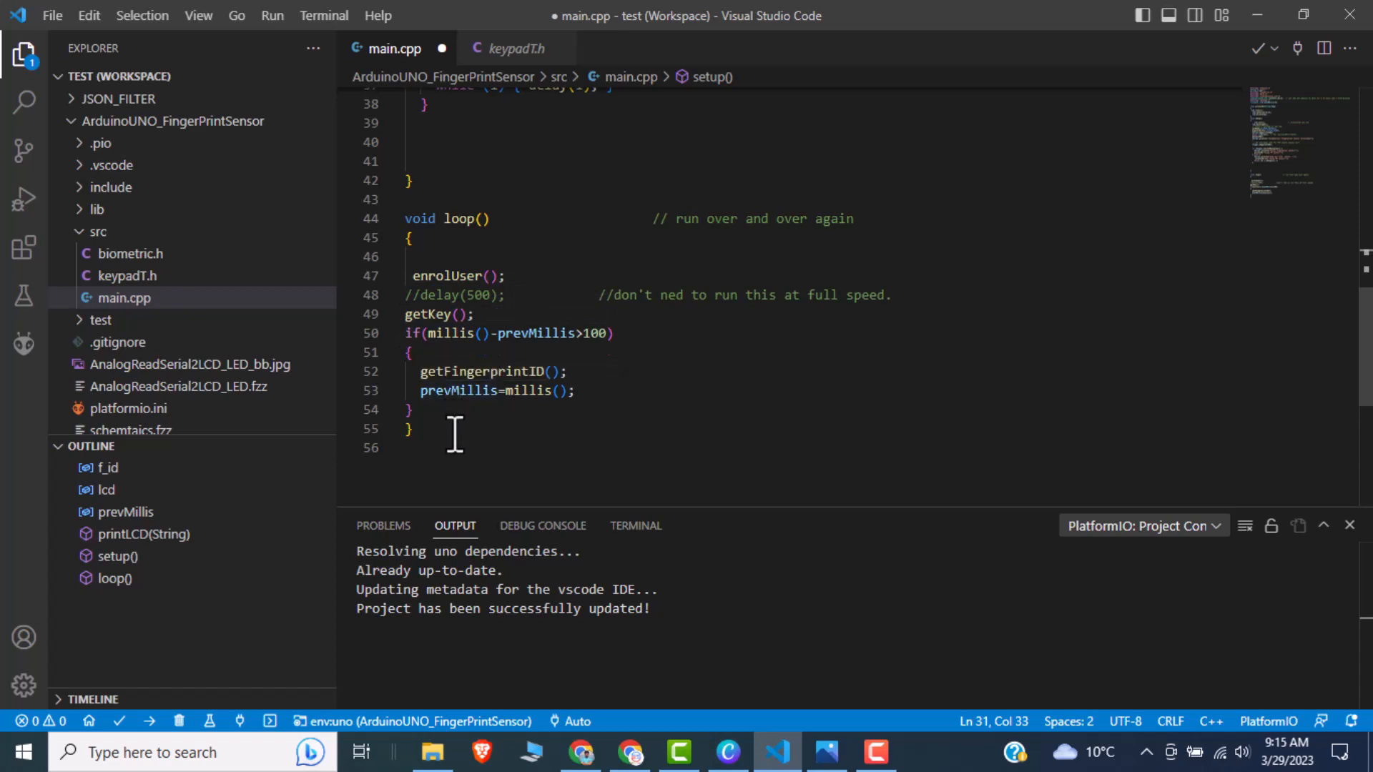
pyautogui.moveTo(548, 333)
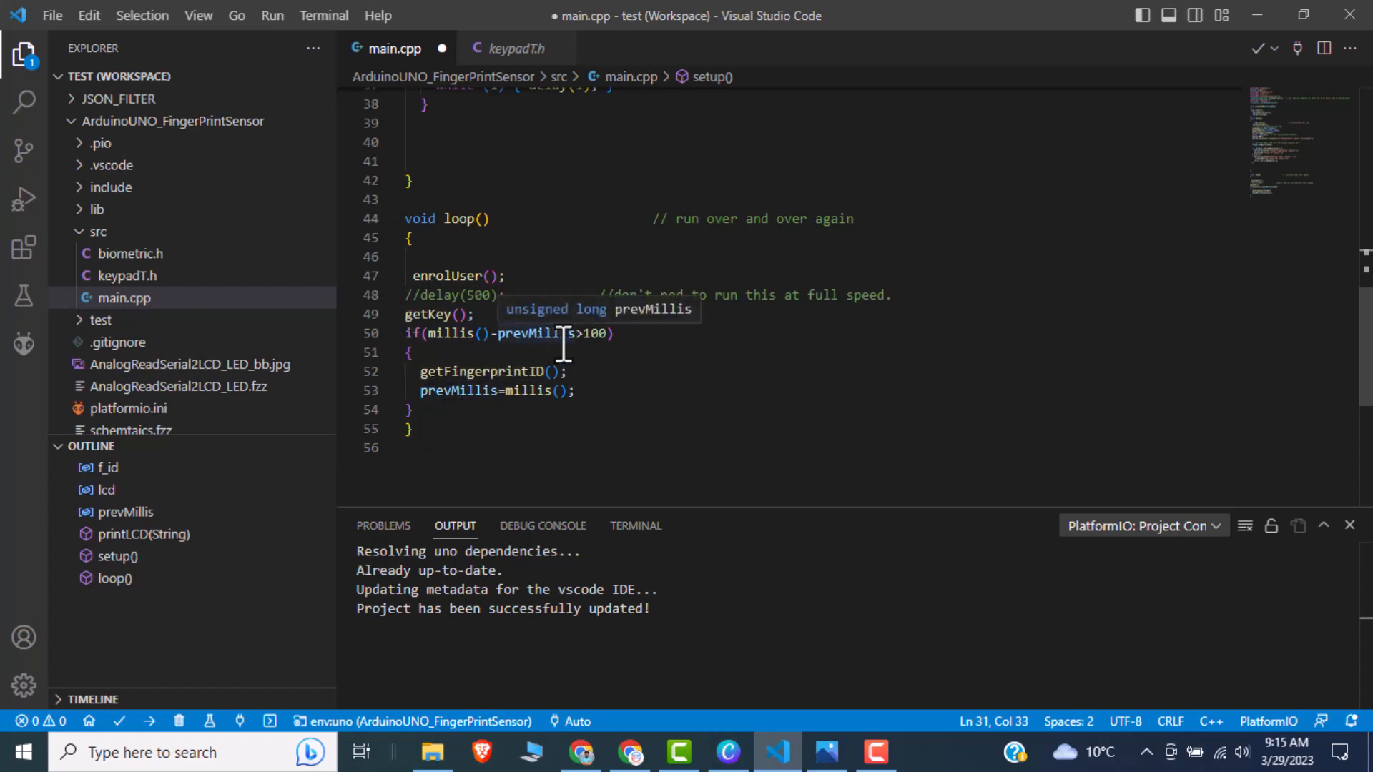
pyautogui.moveTo(599, 346)
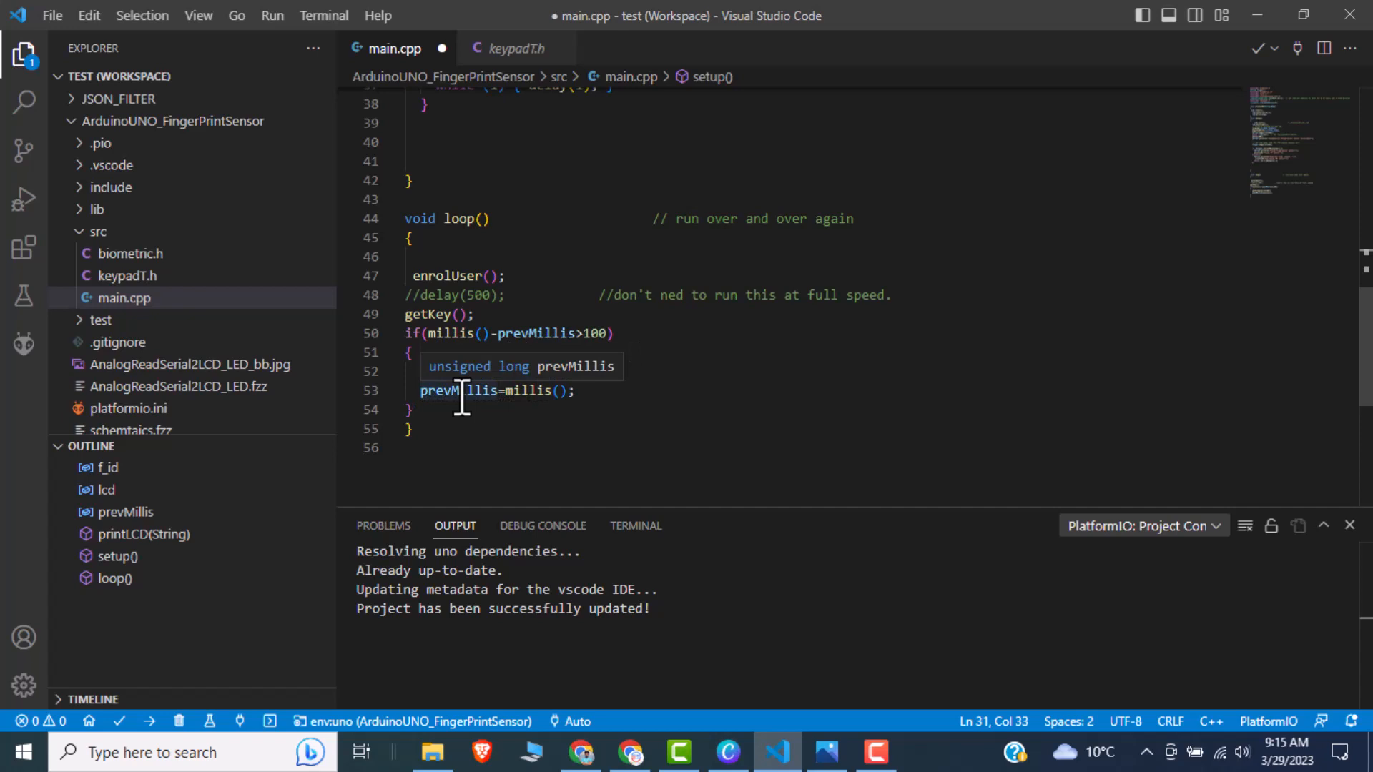
pyautogui.write('getFingerprintID();')
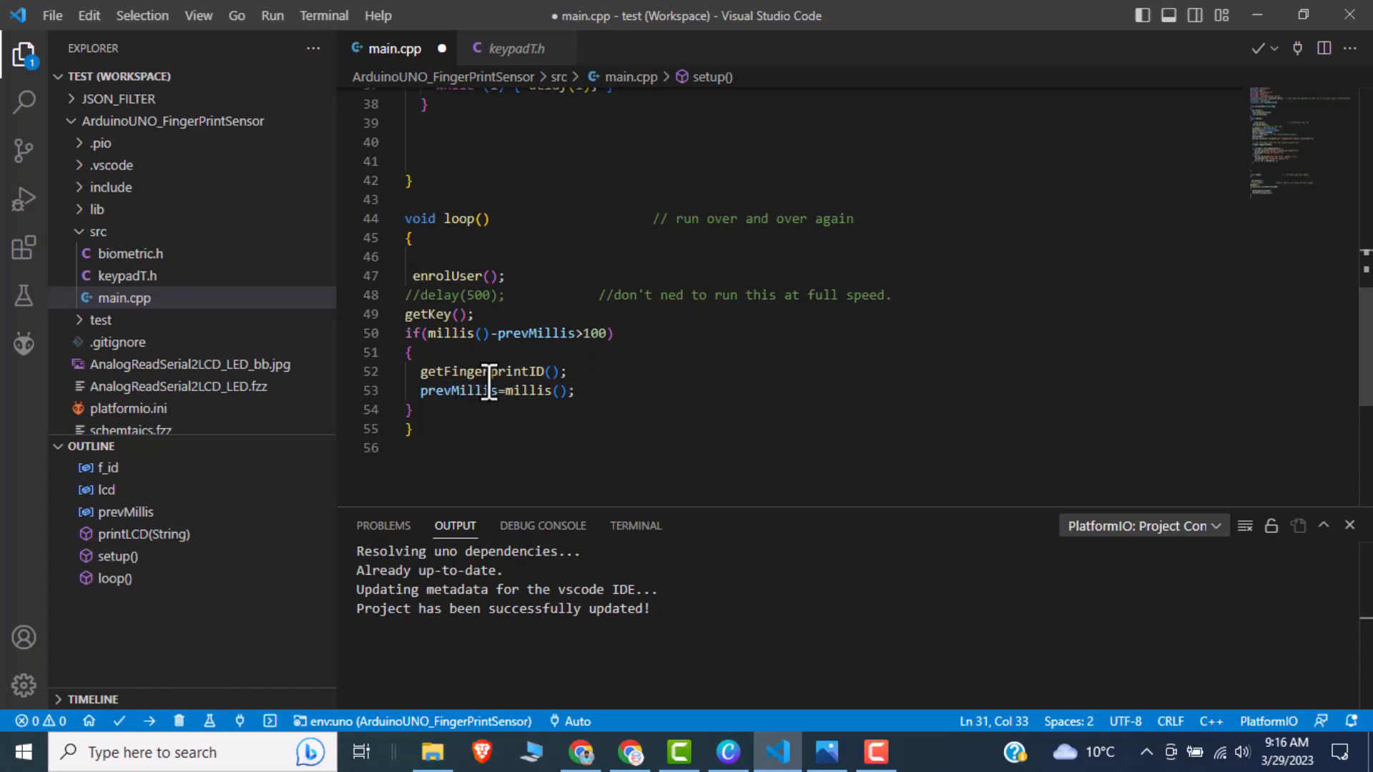
pyautogui.moveTo(489, 371)
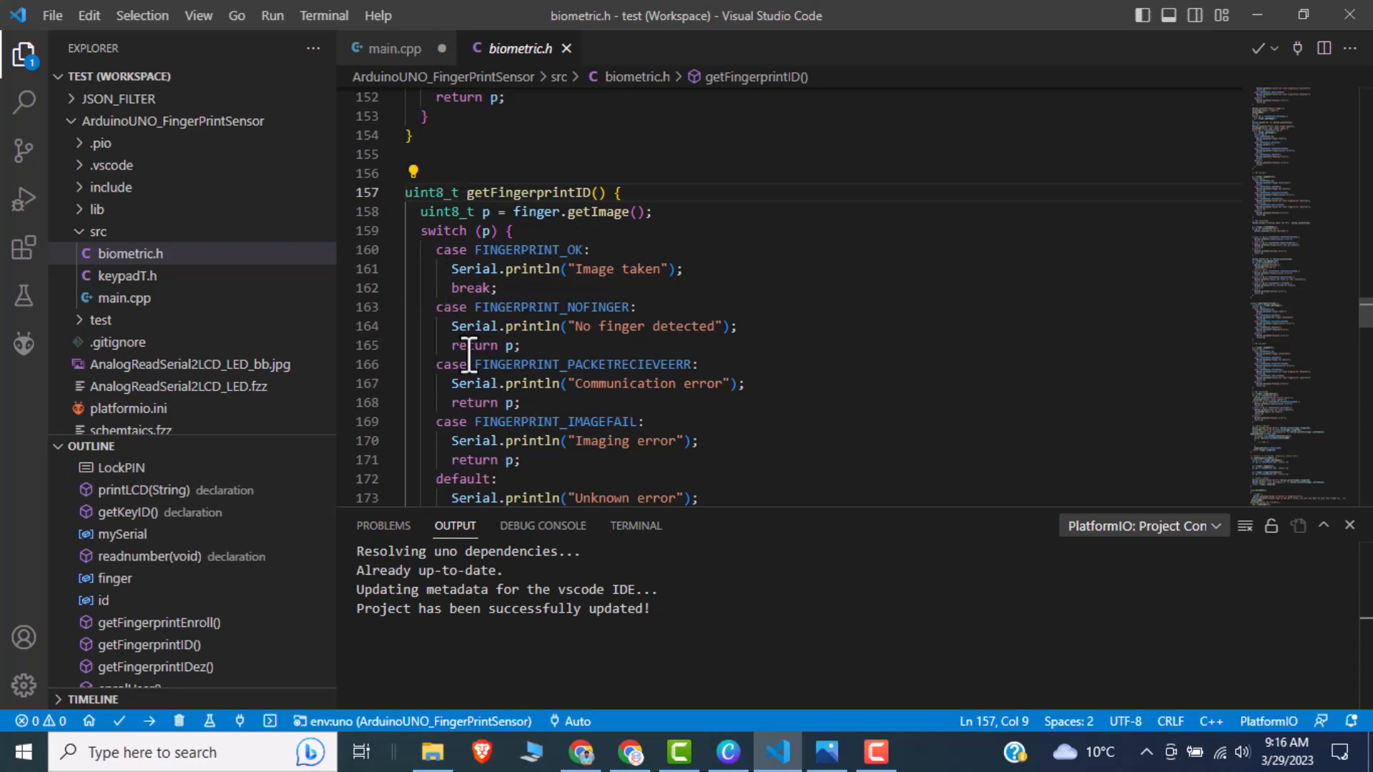
pyautogui.moveTo(684, 446)
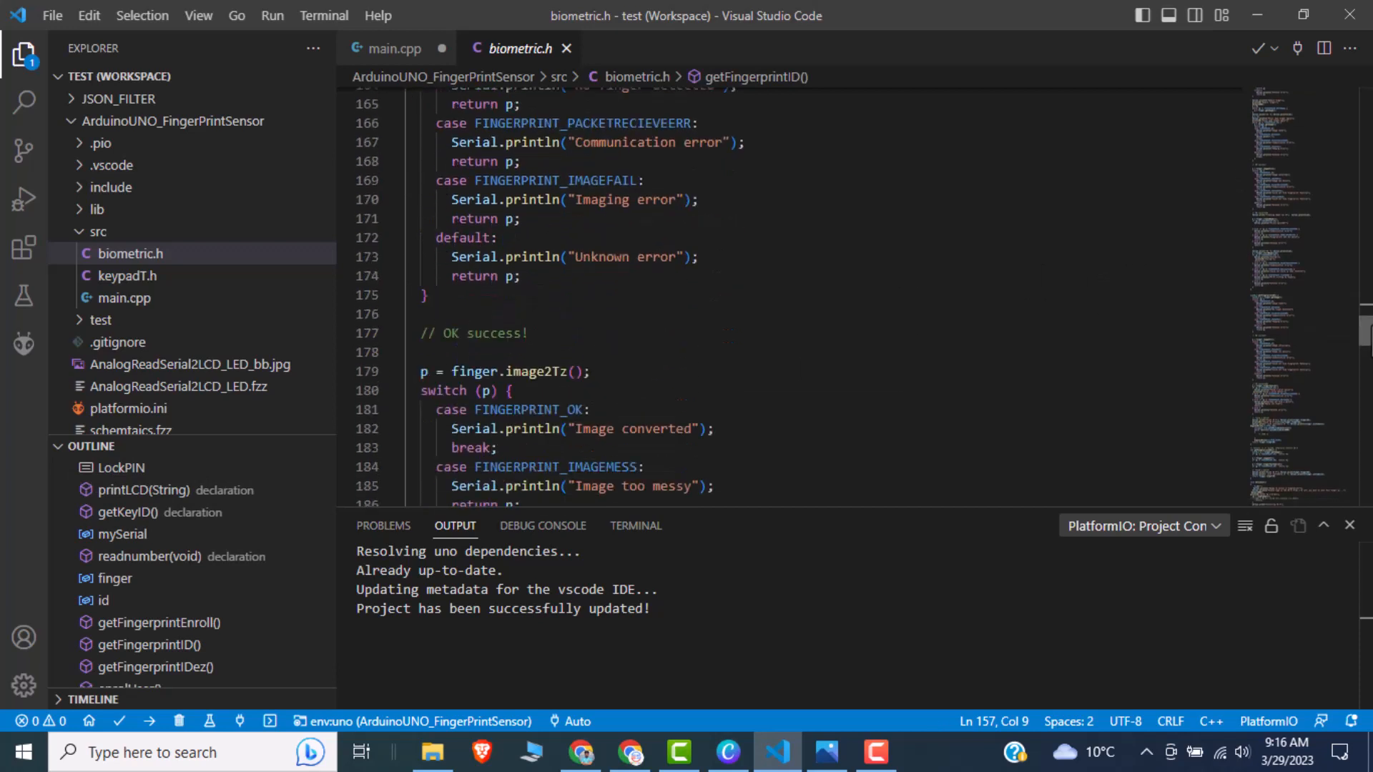
# Finish reading getFingerprintID, return to main.cpp, then show the Fritzing circuit diagram via the Photos app
pyautogui.scroll(-3)
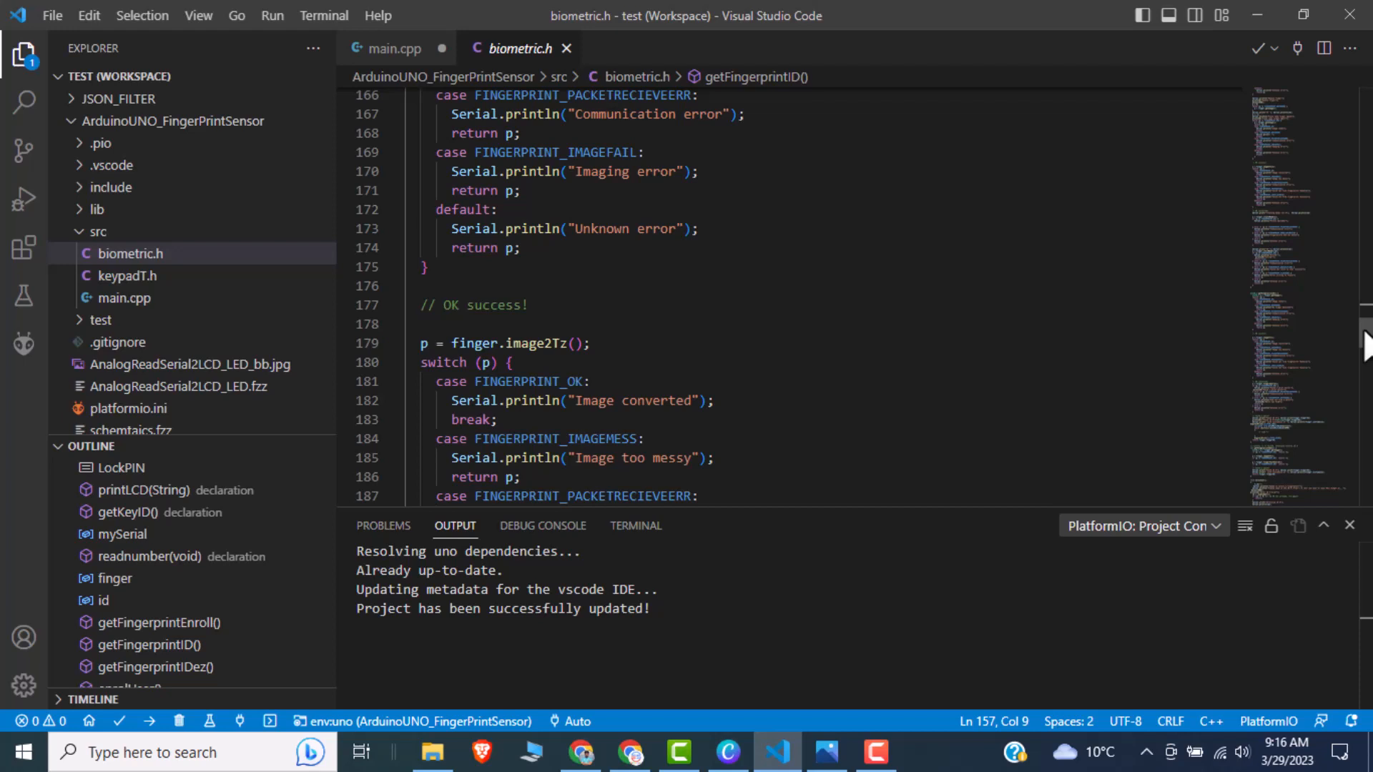
pyautogui.moveTo(973, 396)
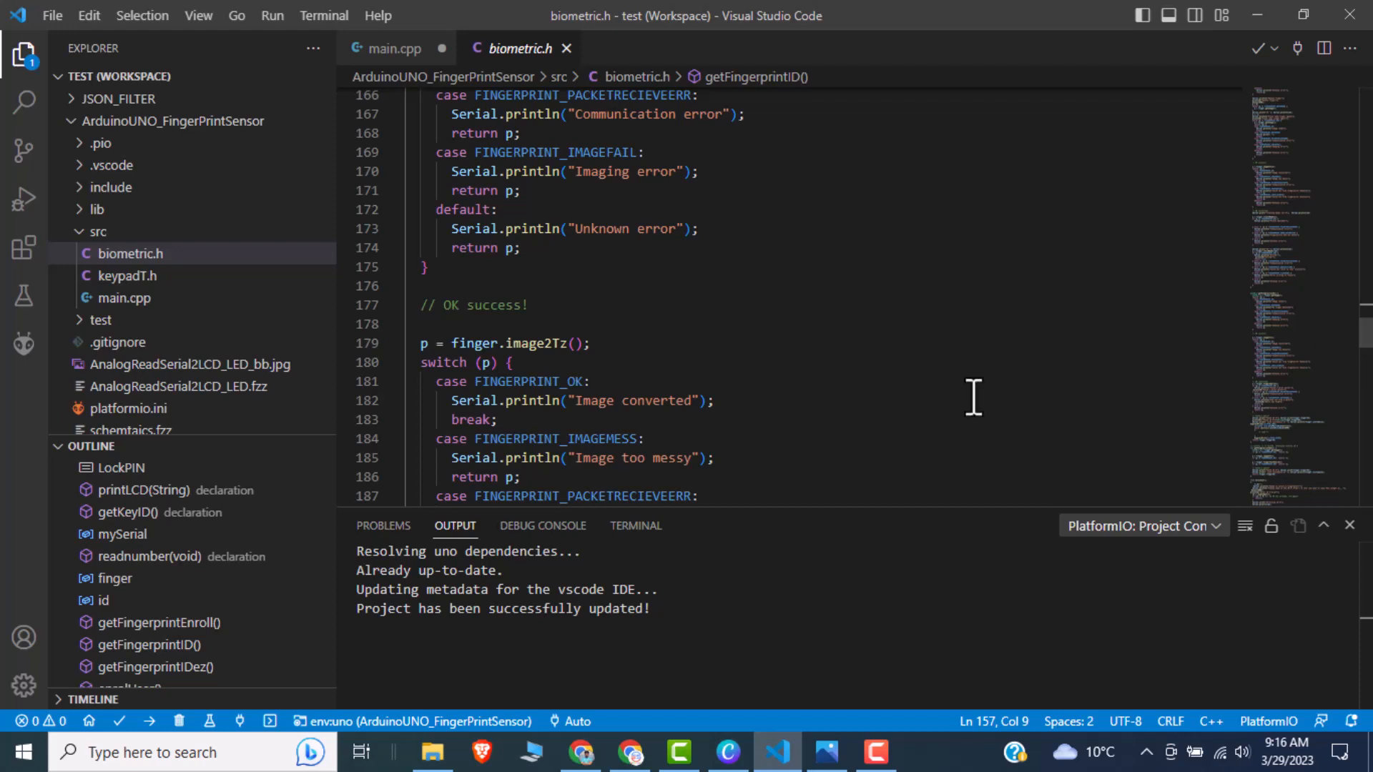
pyautogui.click(123, 297)
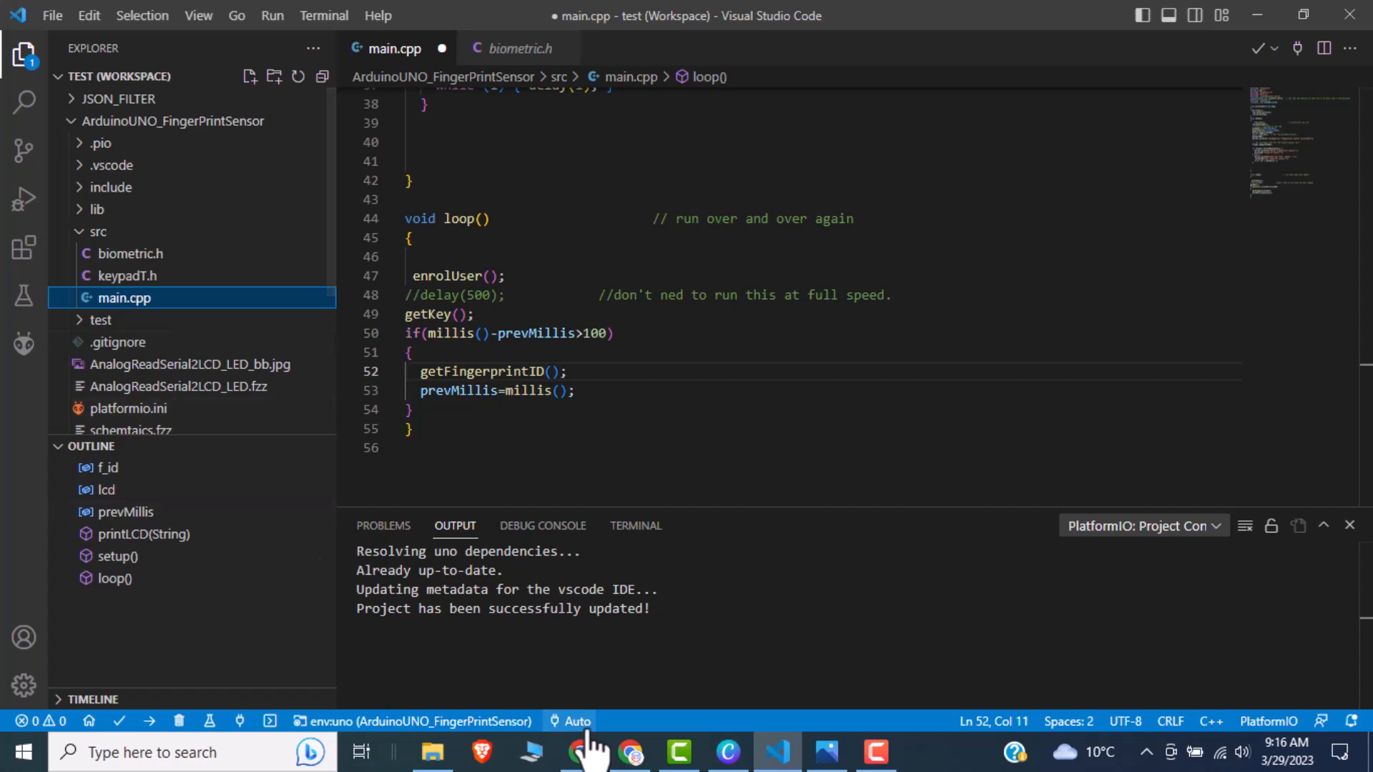
pyautogui.click(823, 751)
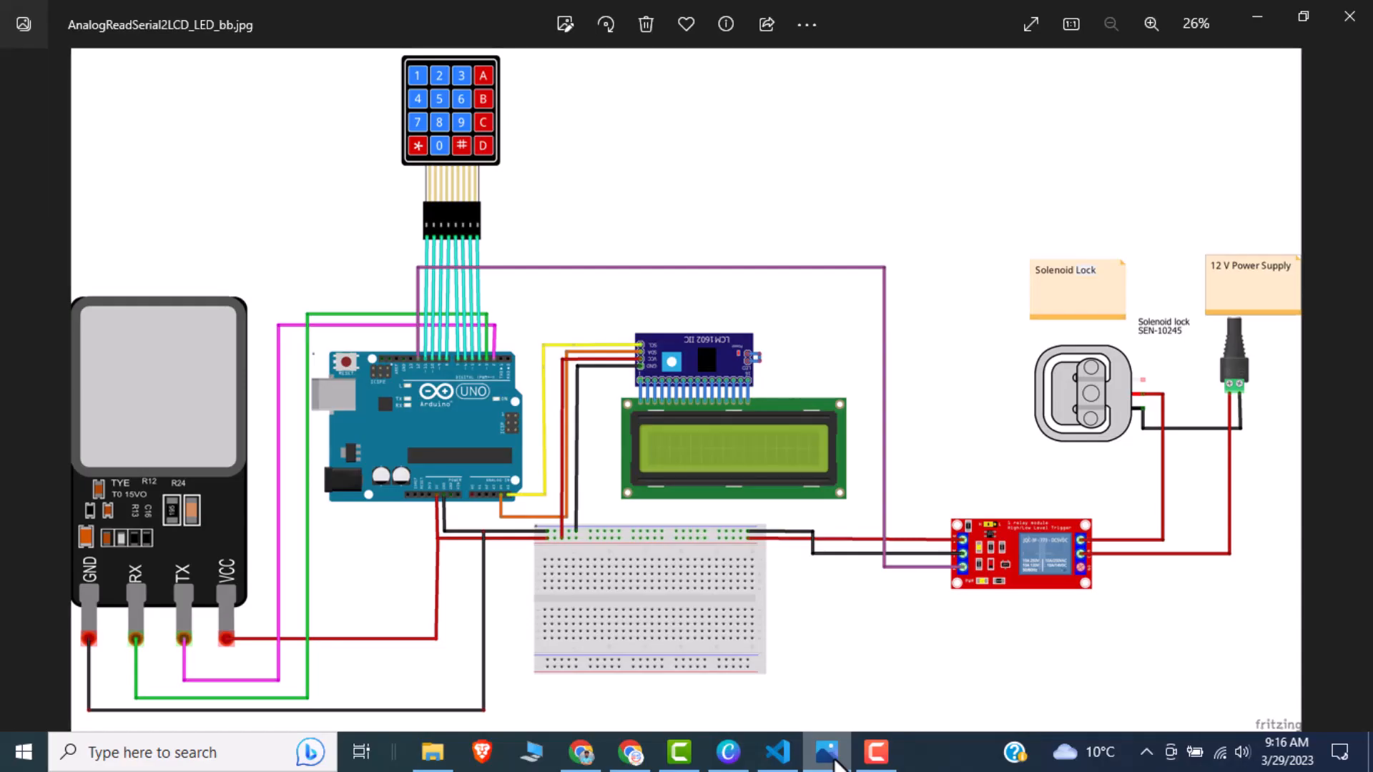
pyautogui.moveTo(644, 561)
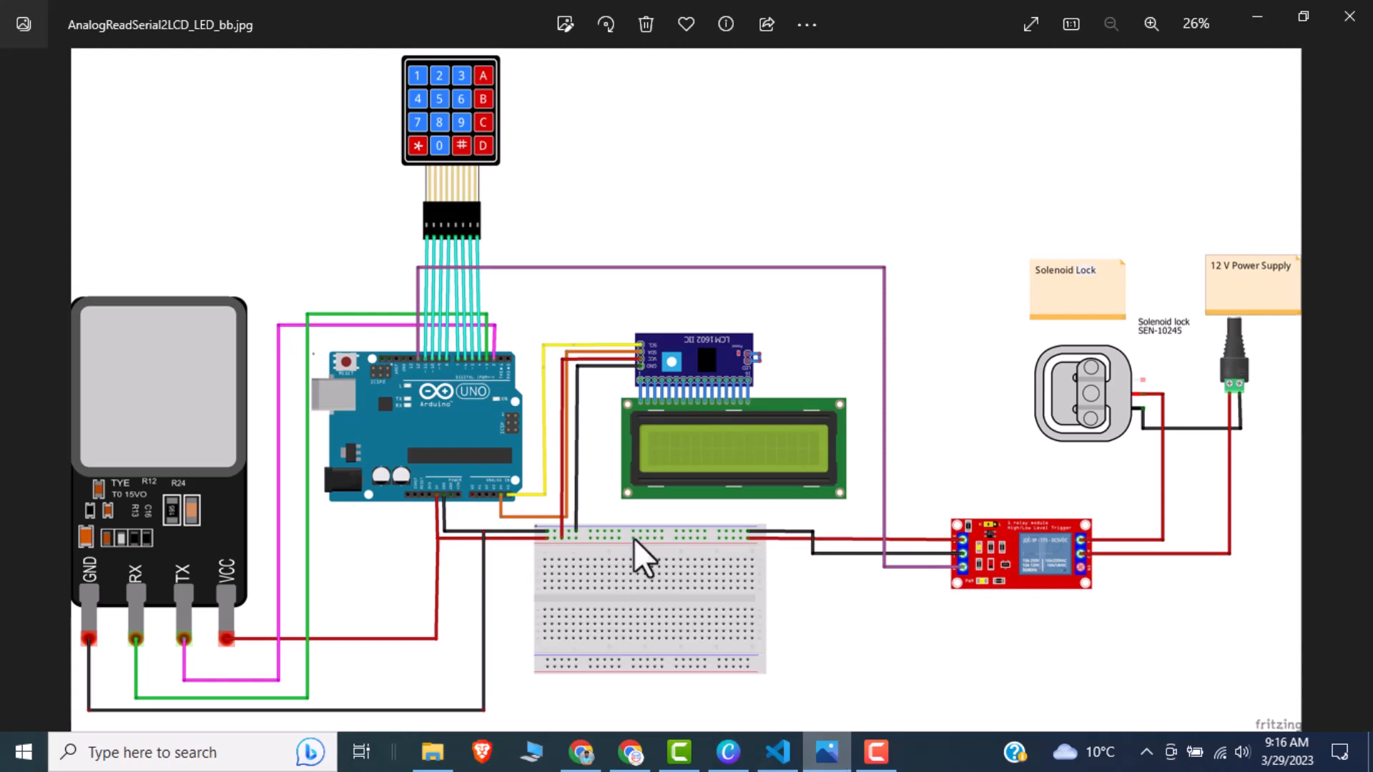